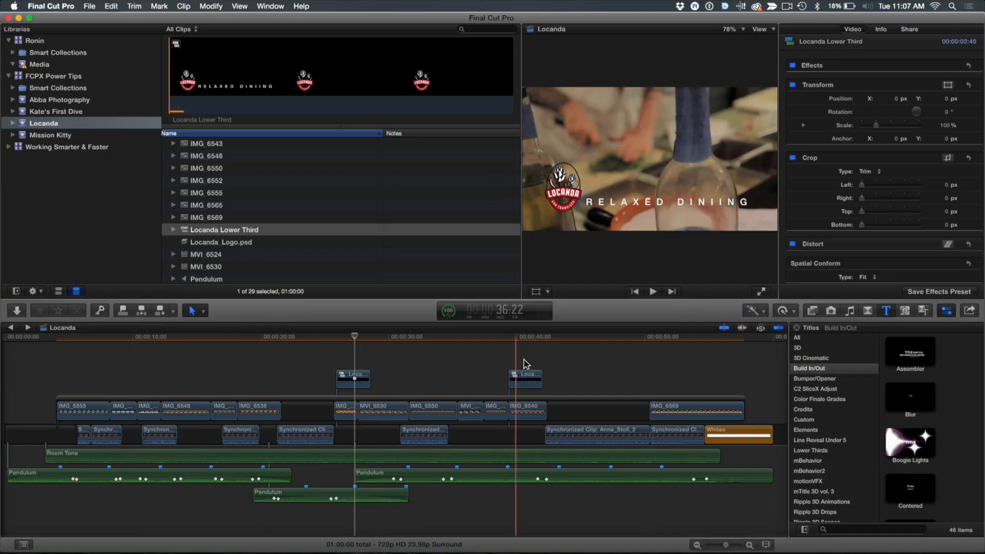
Select the lower third over the bread shot and reference a new parent clip, creating 'Locanda Lower Third copy'
click(353, 377)
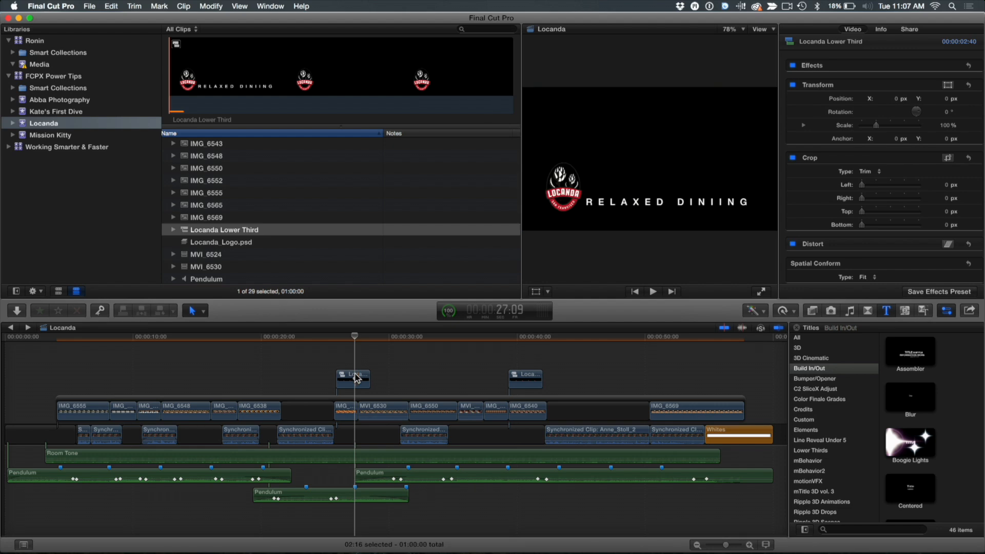
click(353, 377)
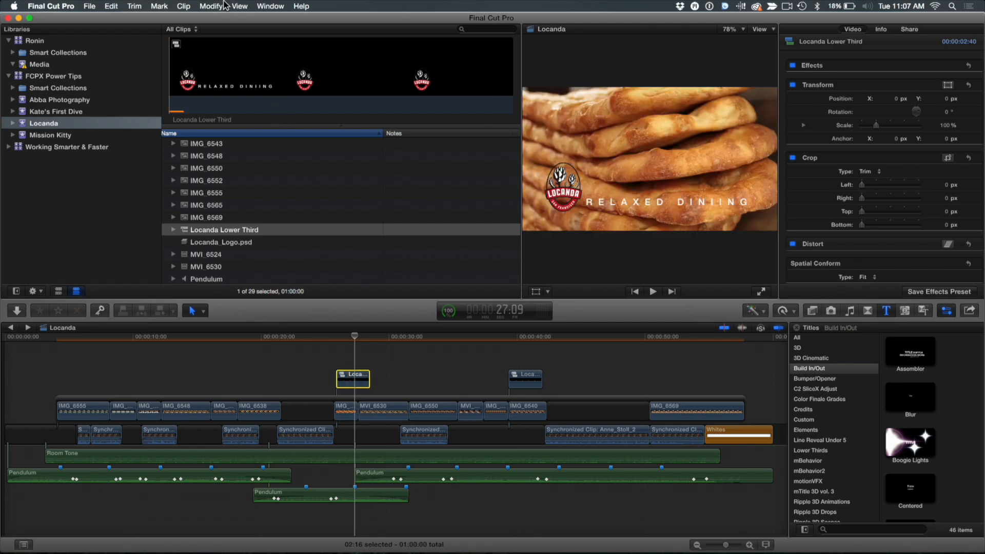
click(182, 5)
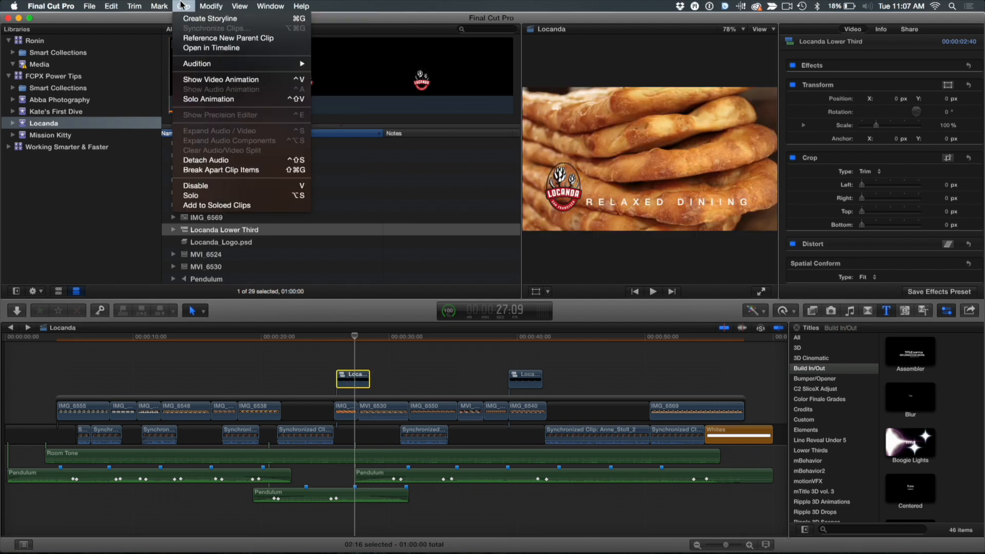
mouse_move(228, 37)
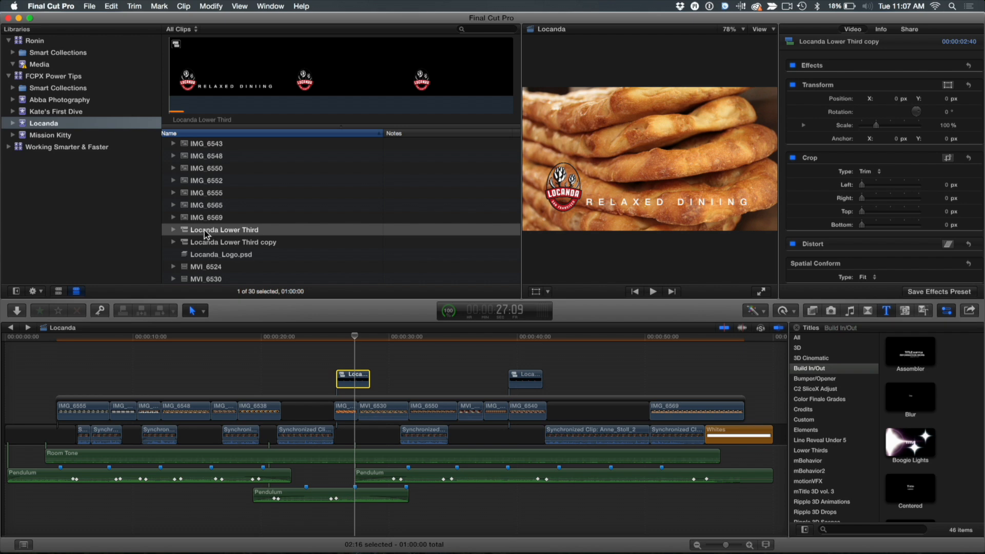
Rename the browser copy from 'Locanda Lower Third copy' to 'Locanda Lower Third - Fresh Bread'
click(223, 229)
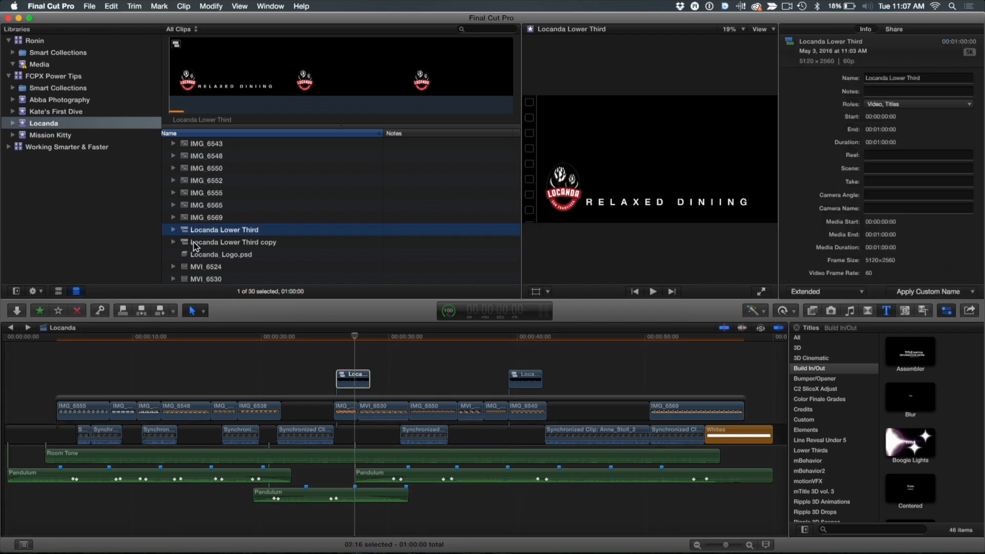
click(233, 242)
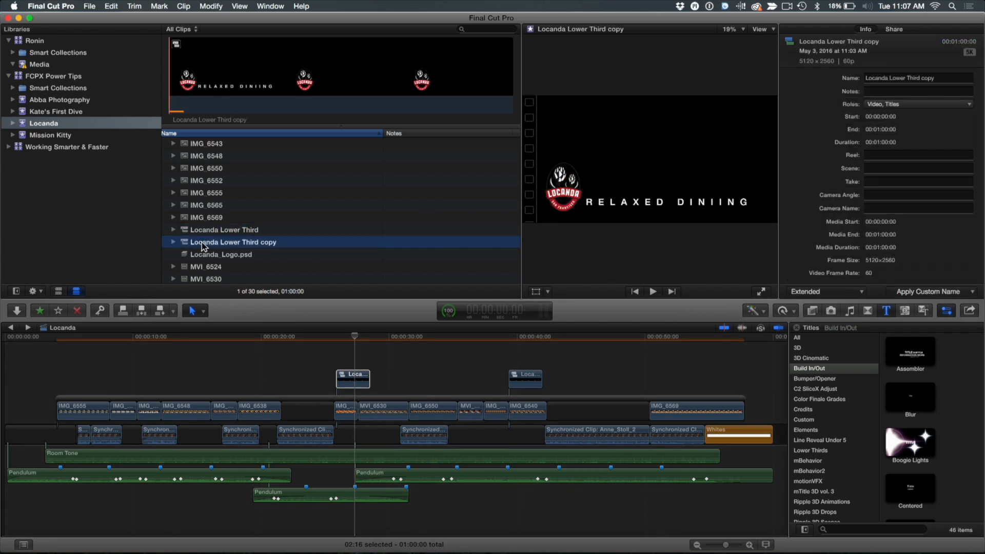
mouse_move(236, 248)
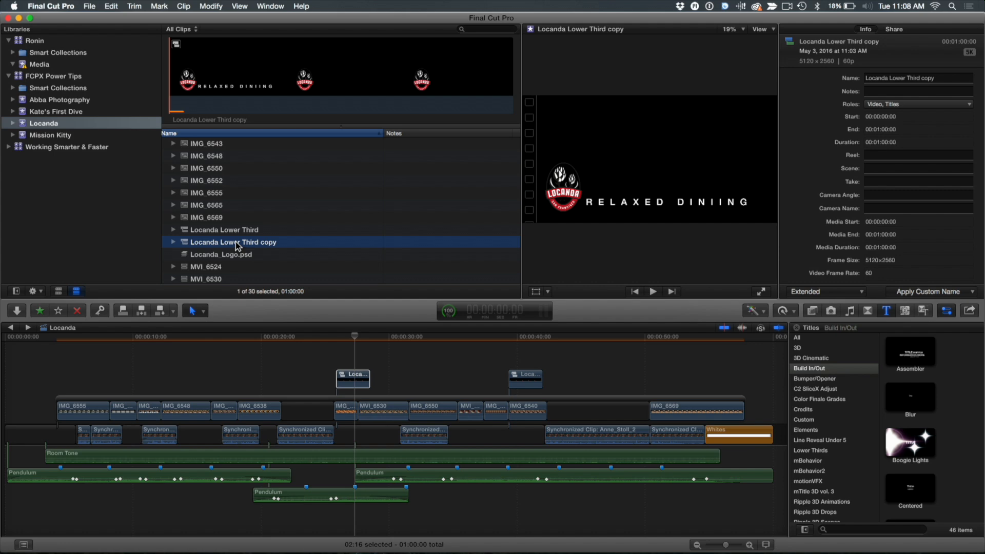
double_click(234, 242)
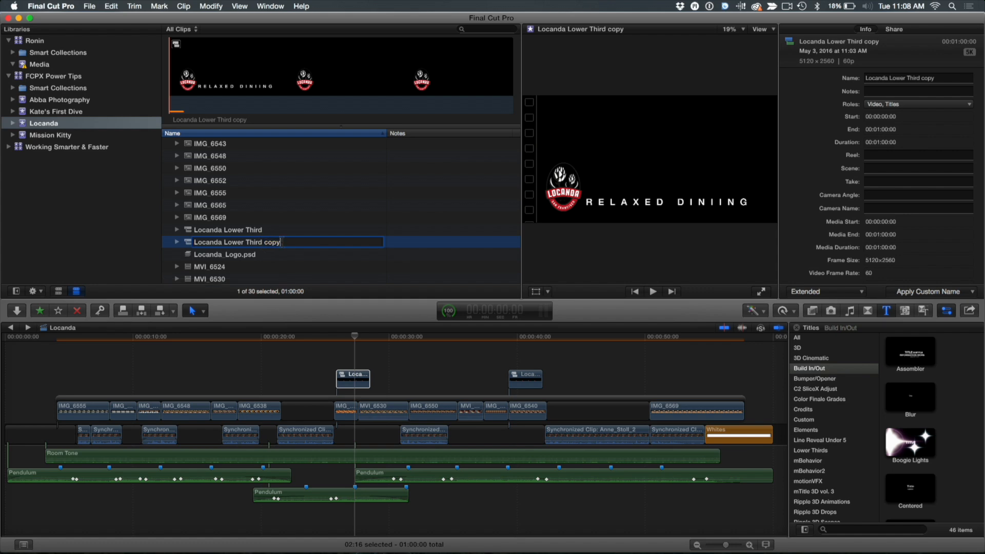
key(delete)
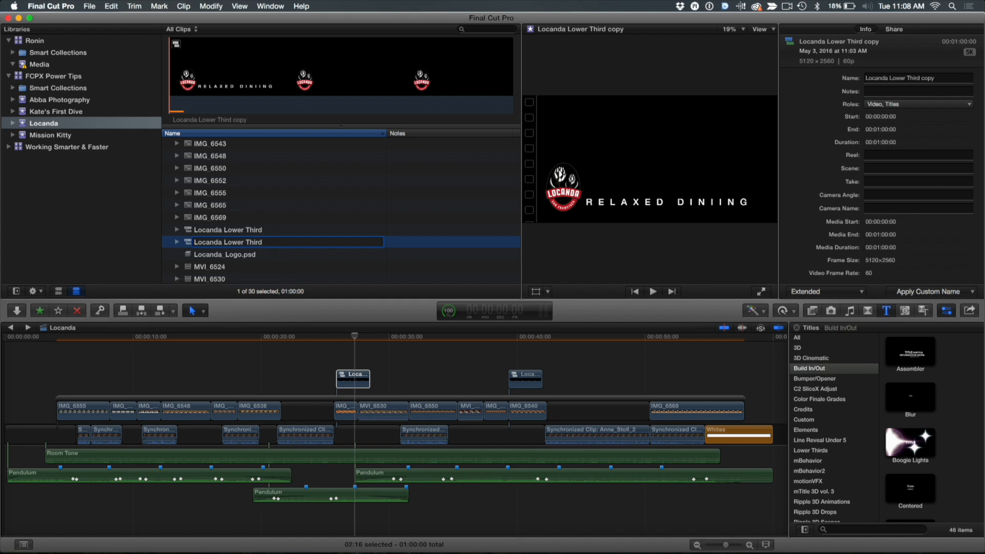
text(- Fresh Bread)
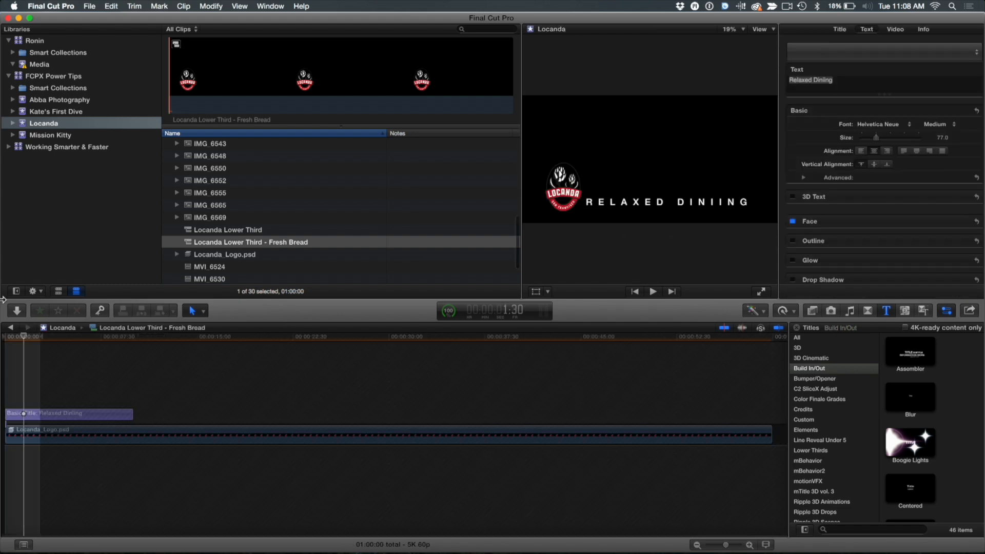
Replace the title's 'Relaxed Dining' text with 'Fresh Bread' in the Text inspector
click(67, 413)
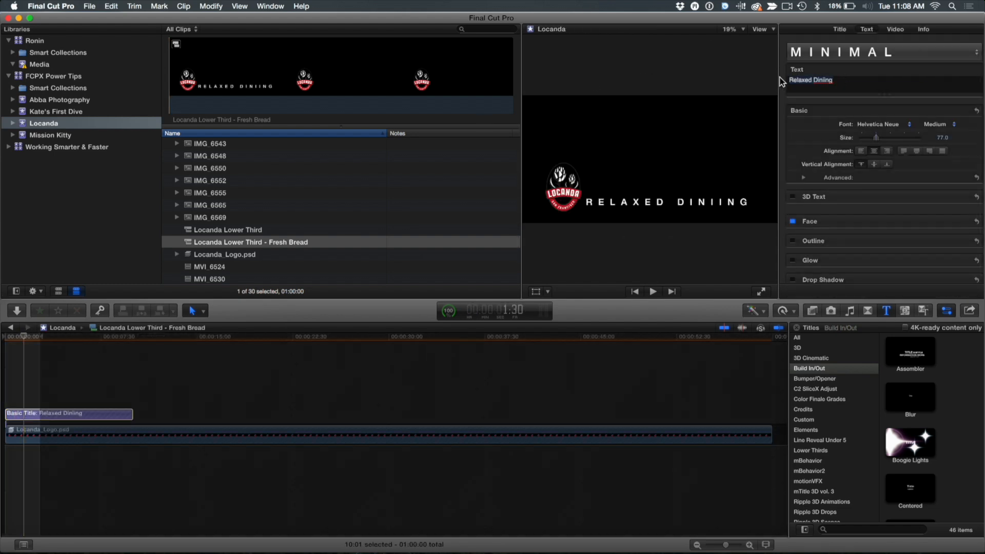
text(Fresh B)
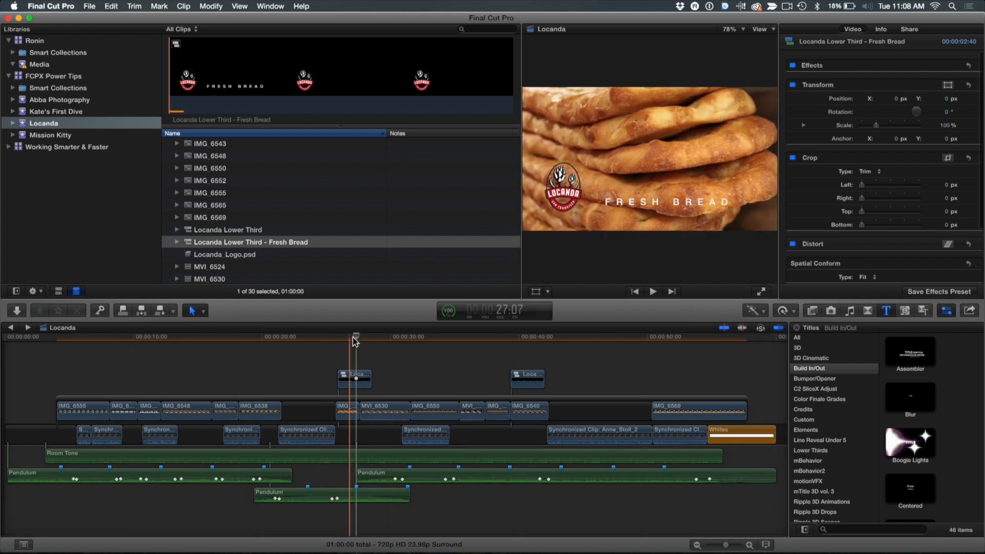
click(355, 337)
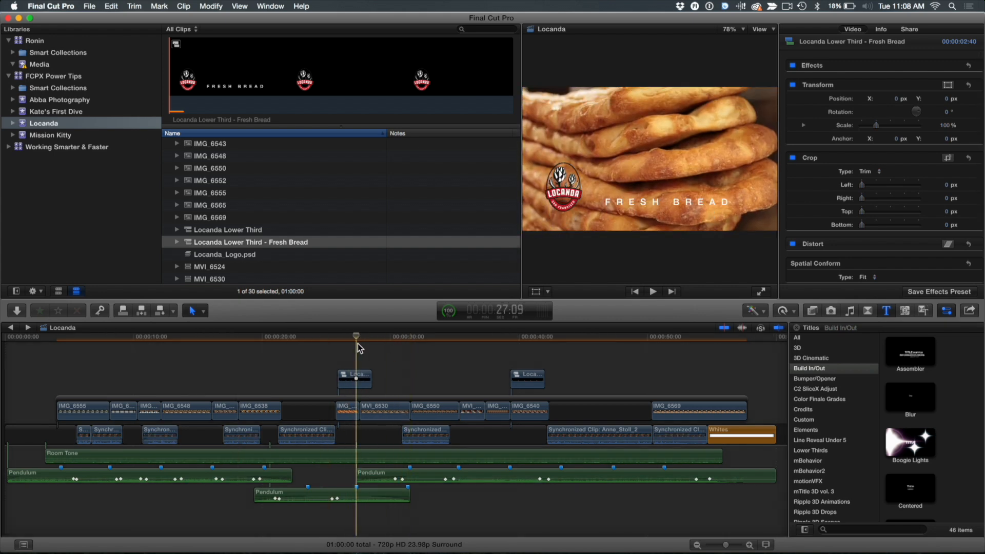
click(406, 337)
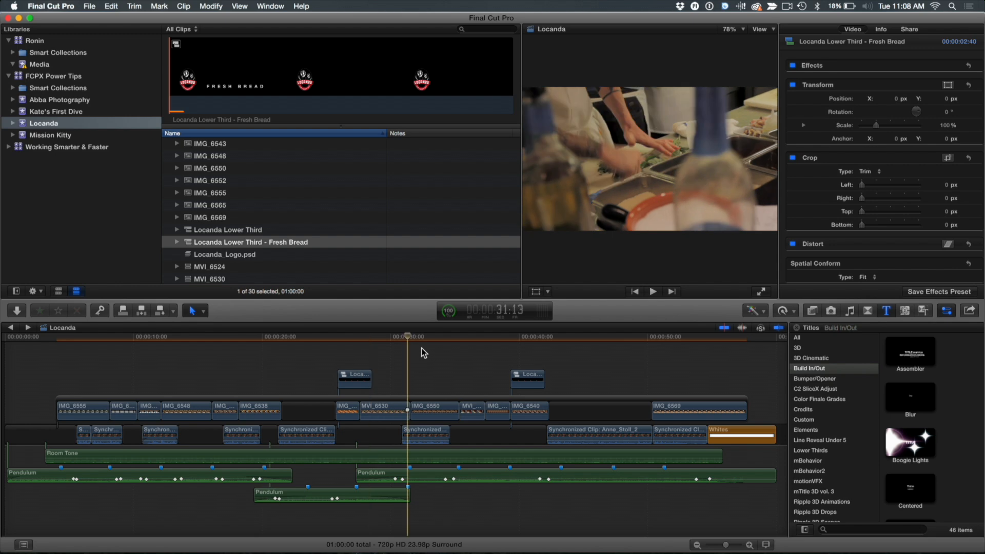
click(527, 336)
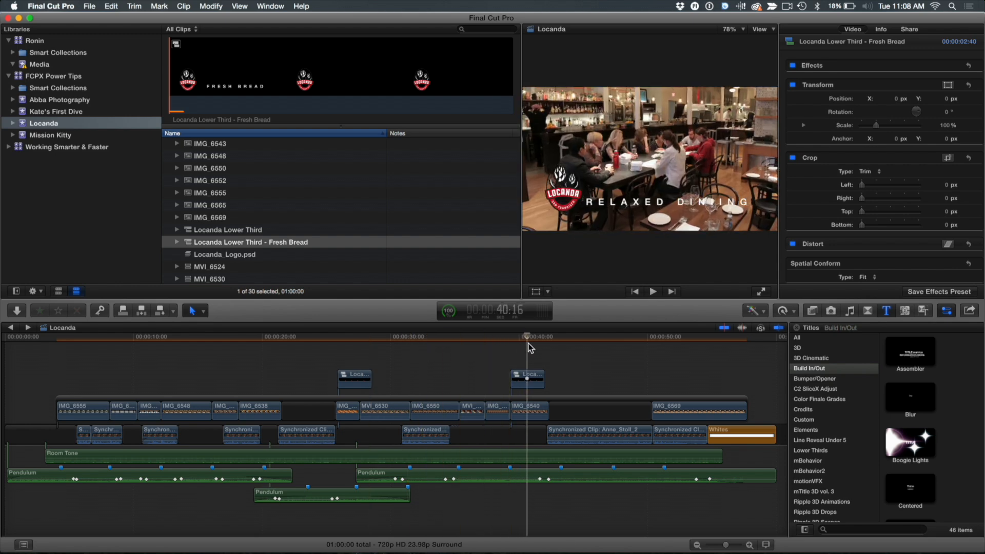